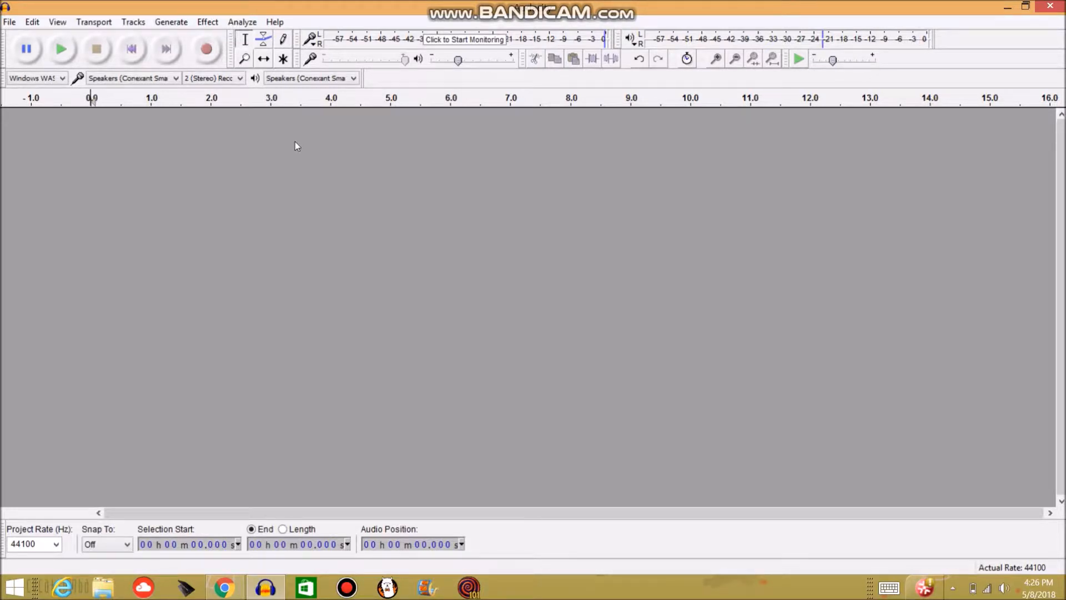
mouse_move(192, 138)
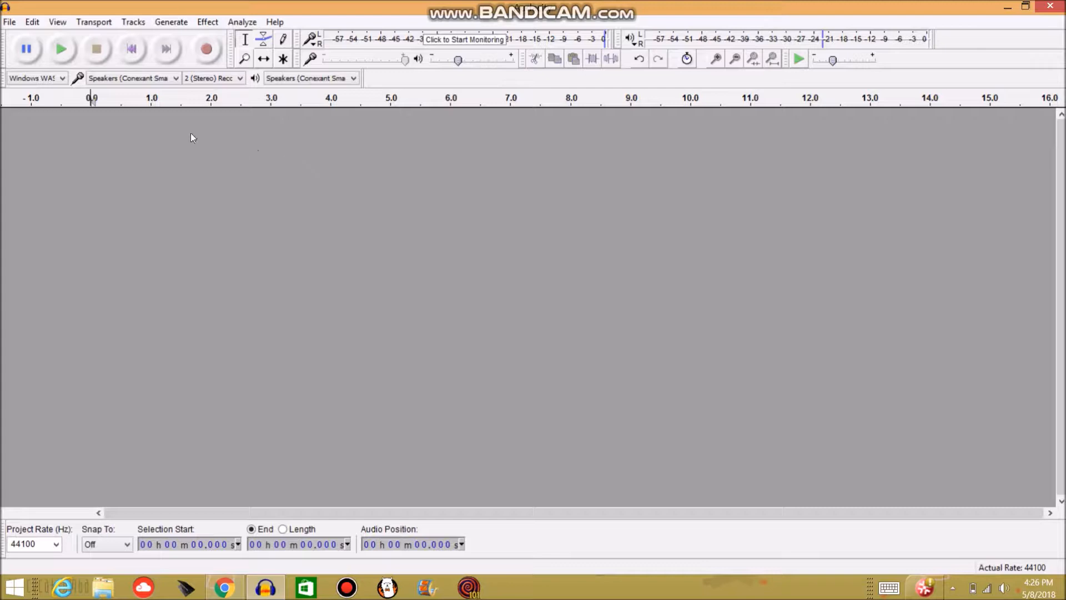
mouse_move(61, 86)
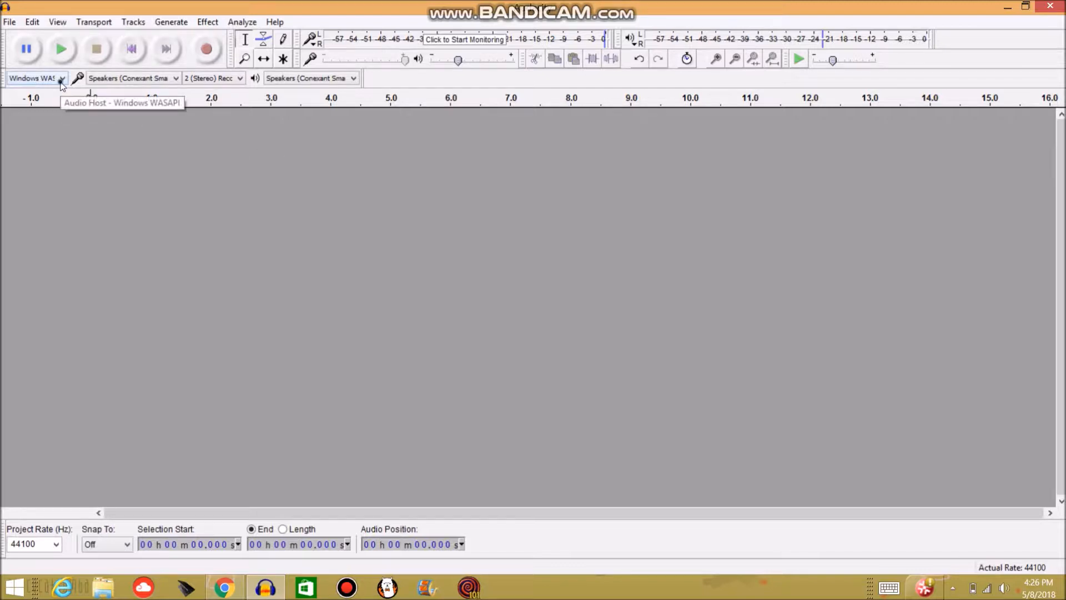
- Choose the microphone as recording device and attempt to start a recording
click(61, 78)
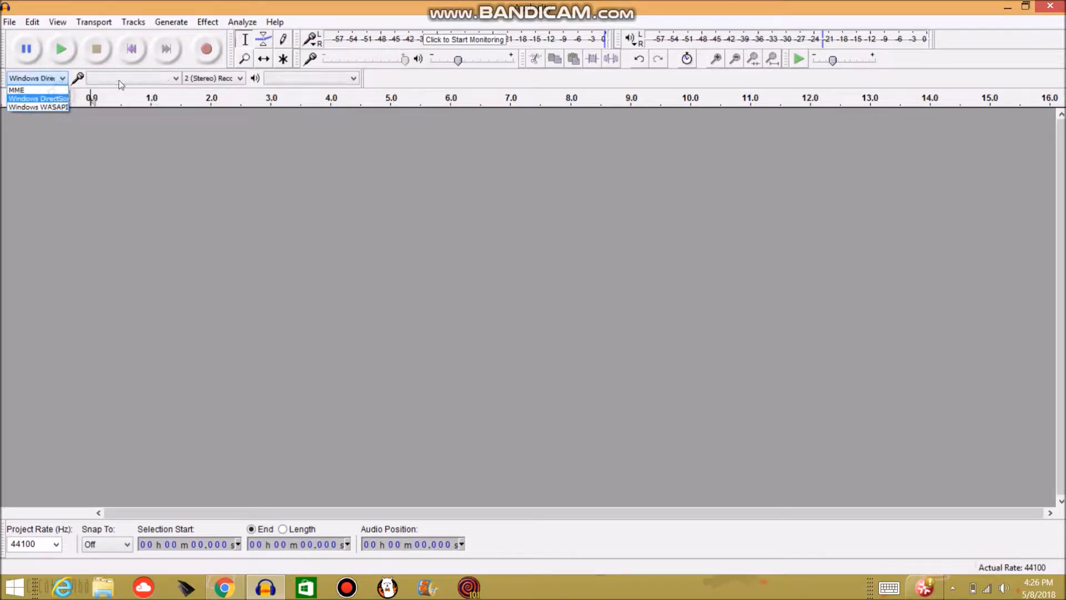
click(132, 78)
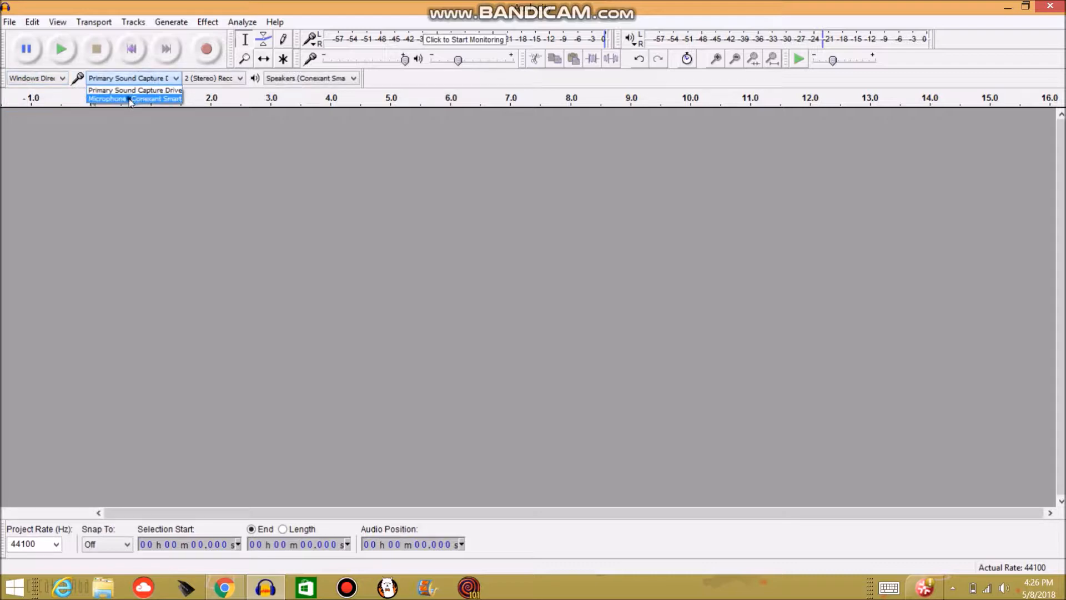
click(135, 99)
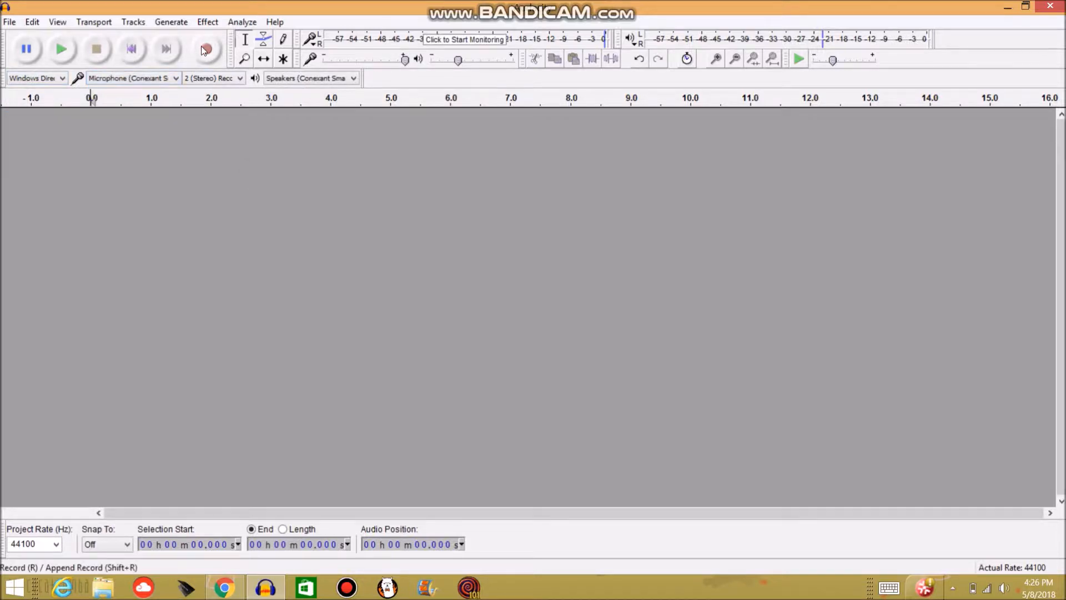
click(206, 48)
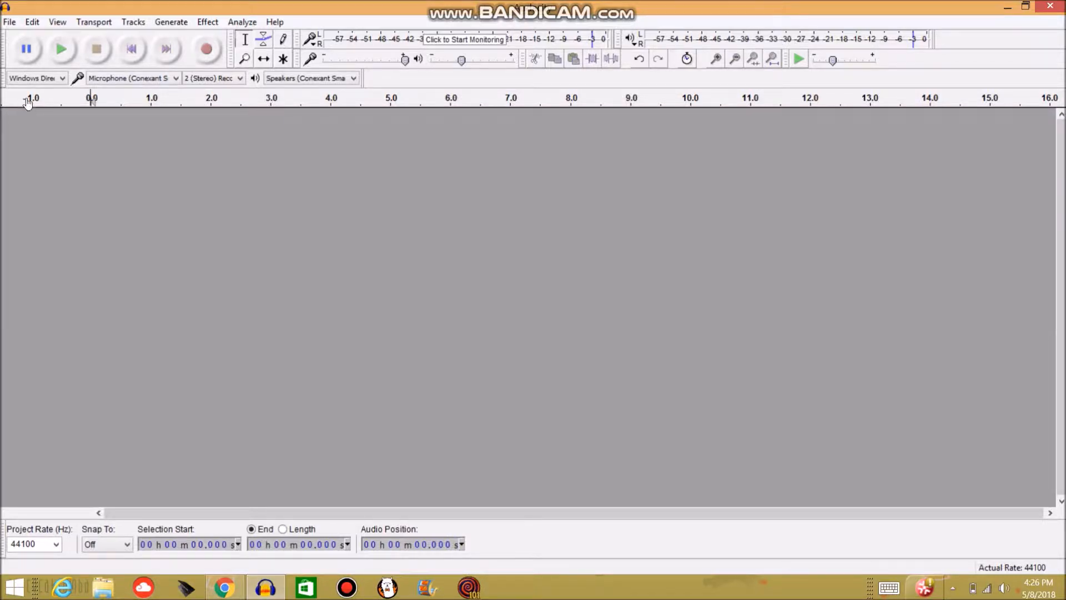
- Switch the audio host back to Windows WASAPI and reopen the recording device list
click(36, 78)
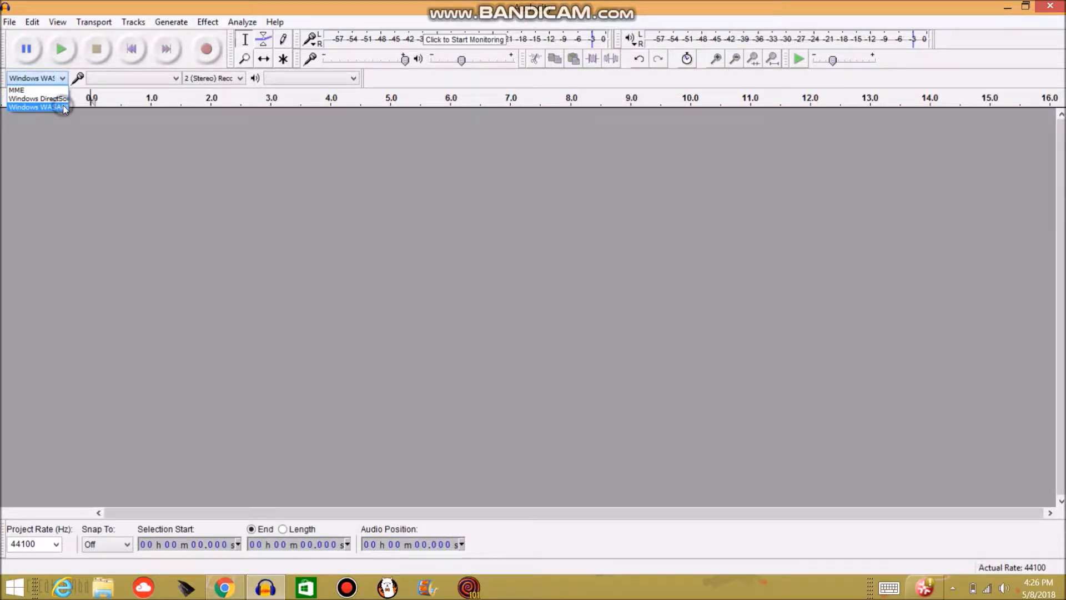
click(34, 106)
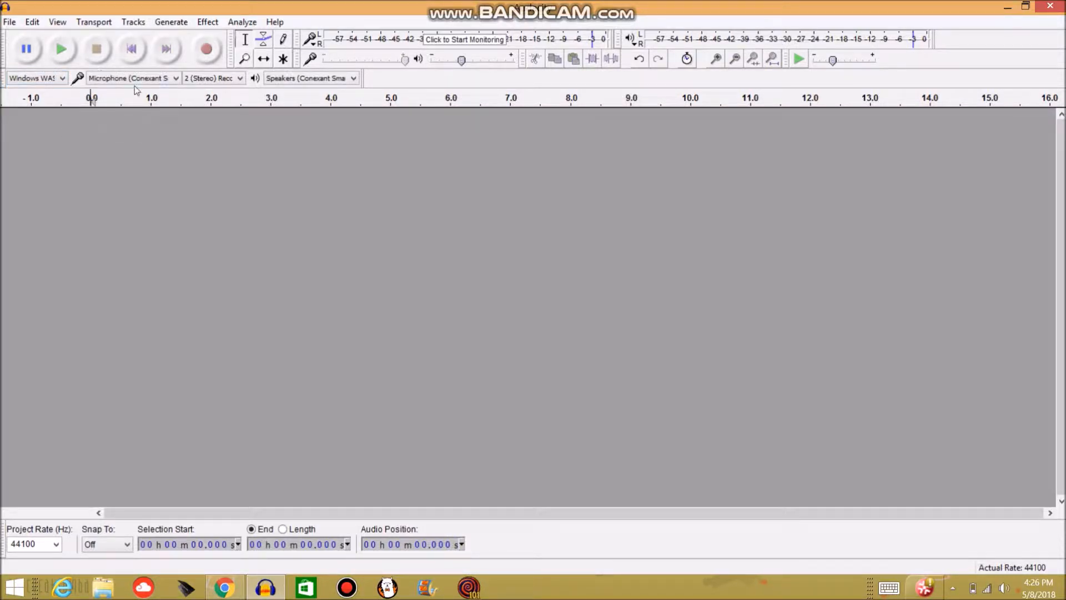
click(129, 78)
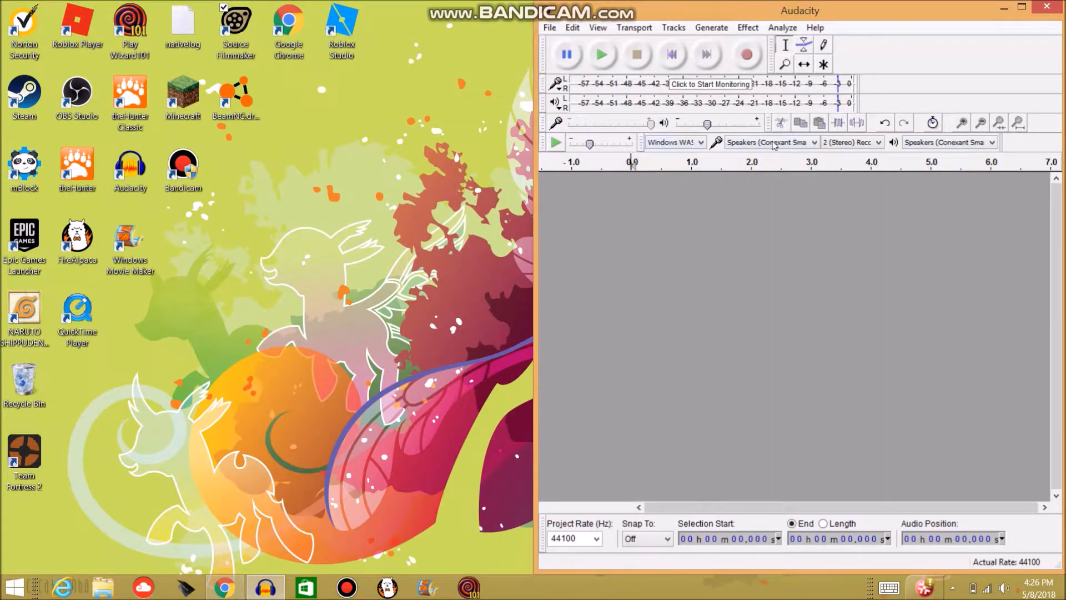
- Record about eleven seconds of the browser video's audio into a new stereo track
click(223, 586)
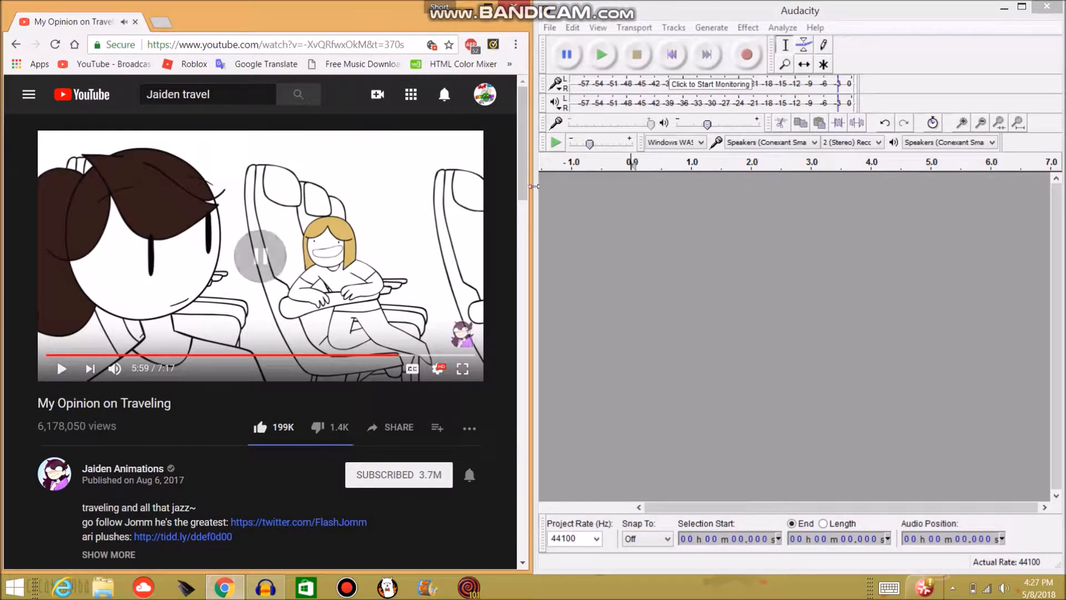
click(746, 53)
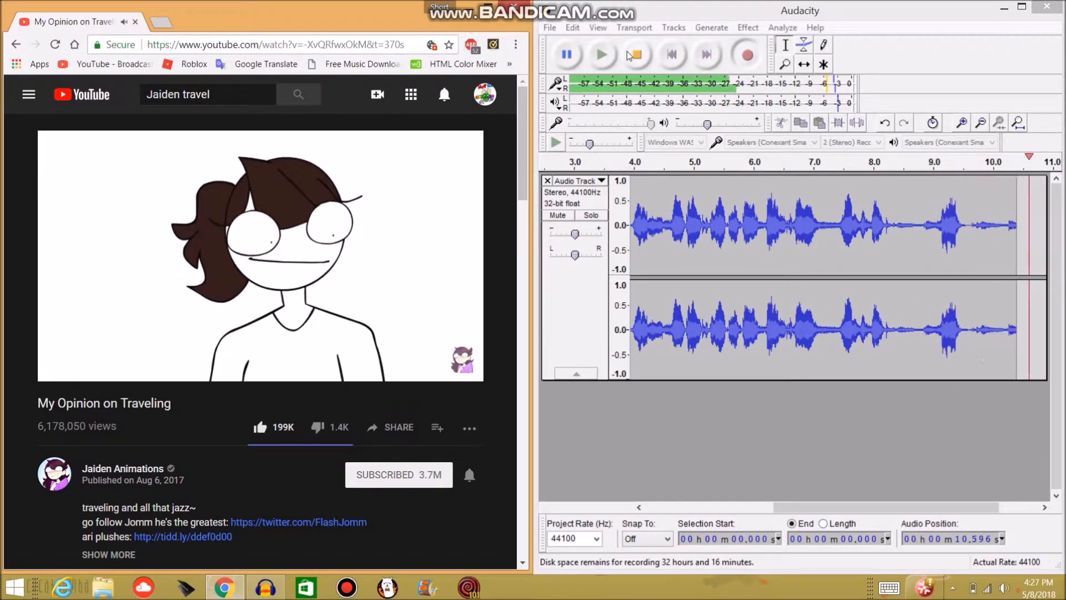
click(634, 55)
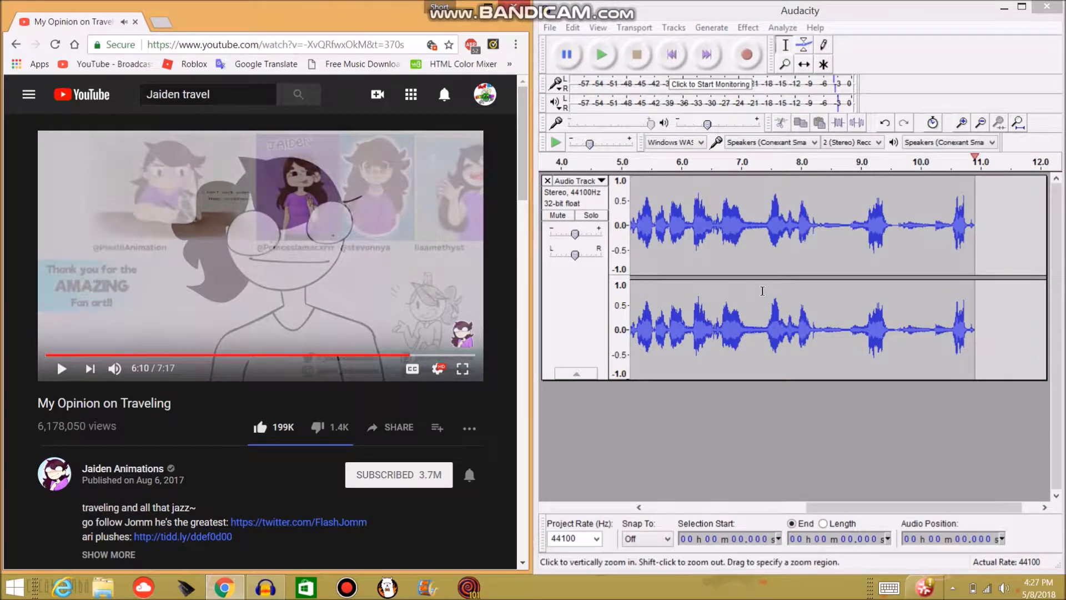
click(1019, 8)
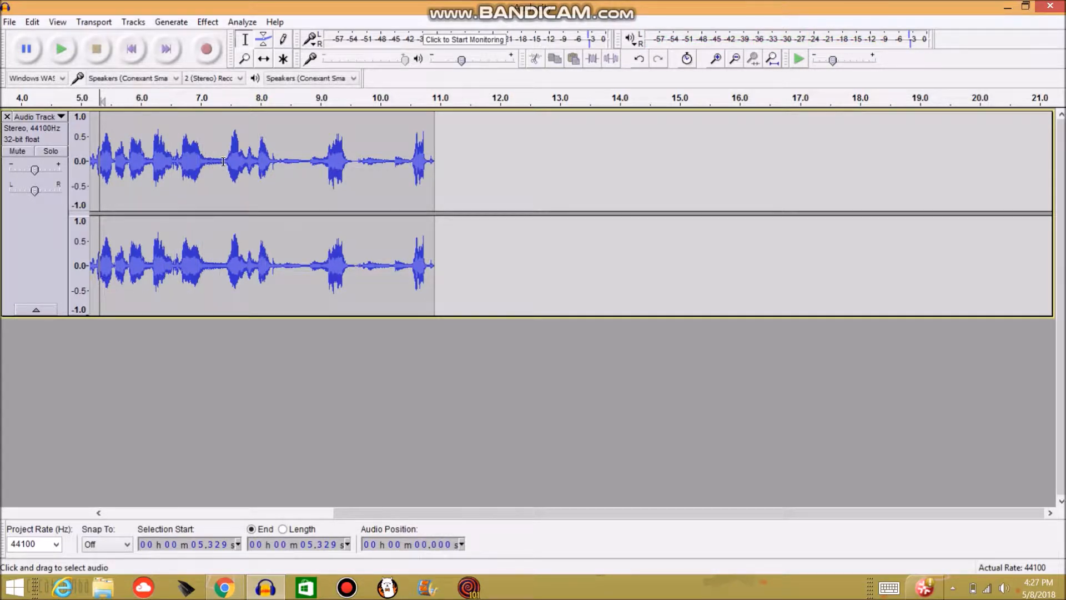
- Delete the unwanted start, leaving ~7 s, and fade out the final fraction of a second
drag(224, 161, 435, 161)
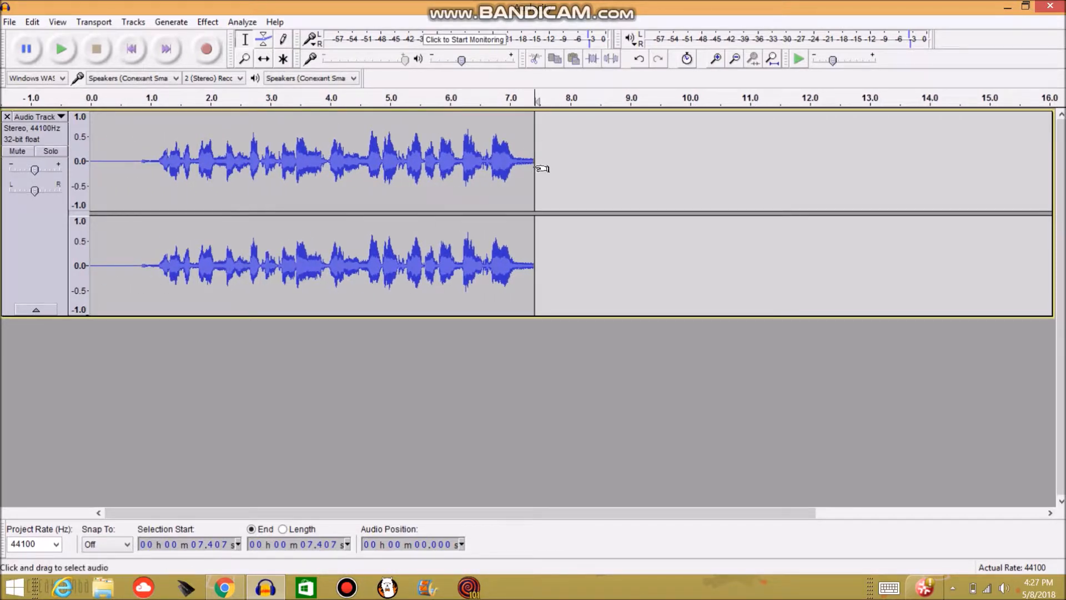
drag(535, 163, 509, 163)
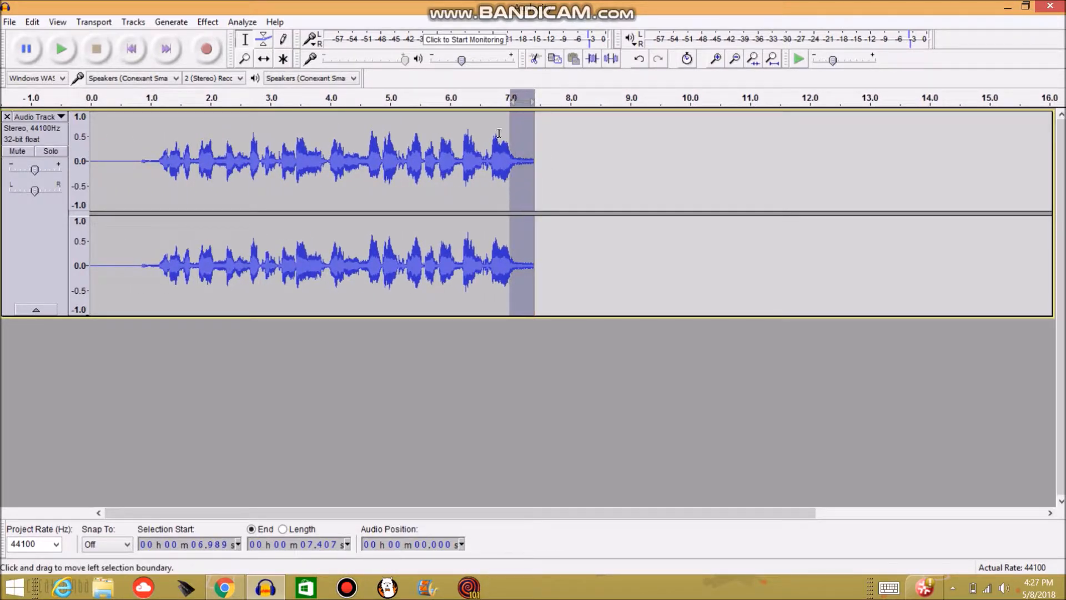
click(208, 21)
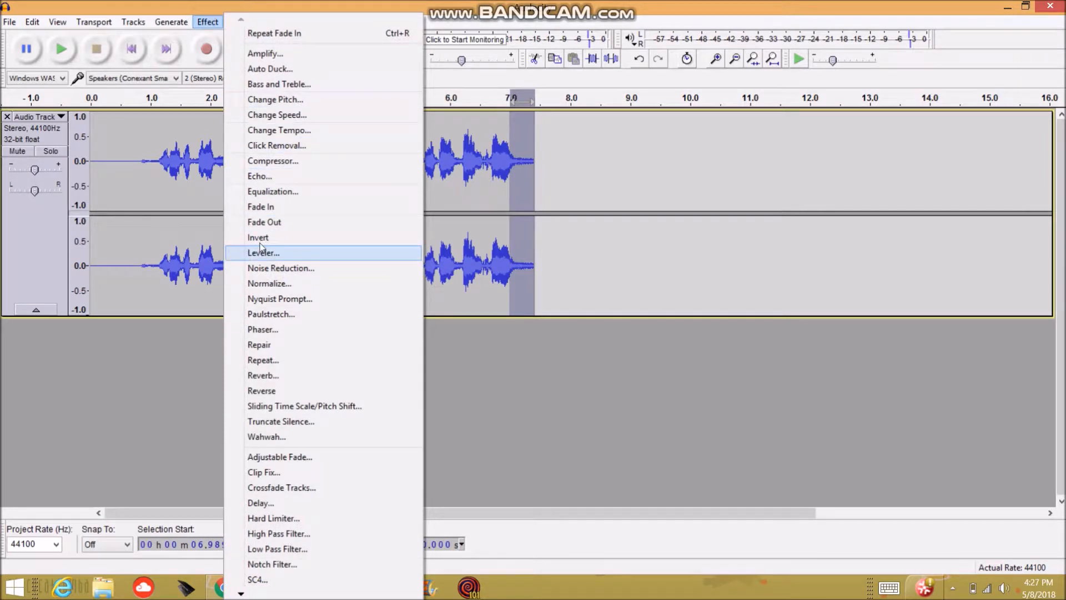
mouse_move(265, 222)
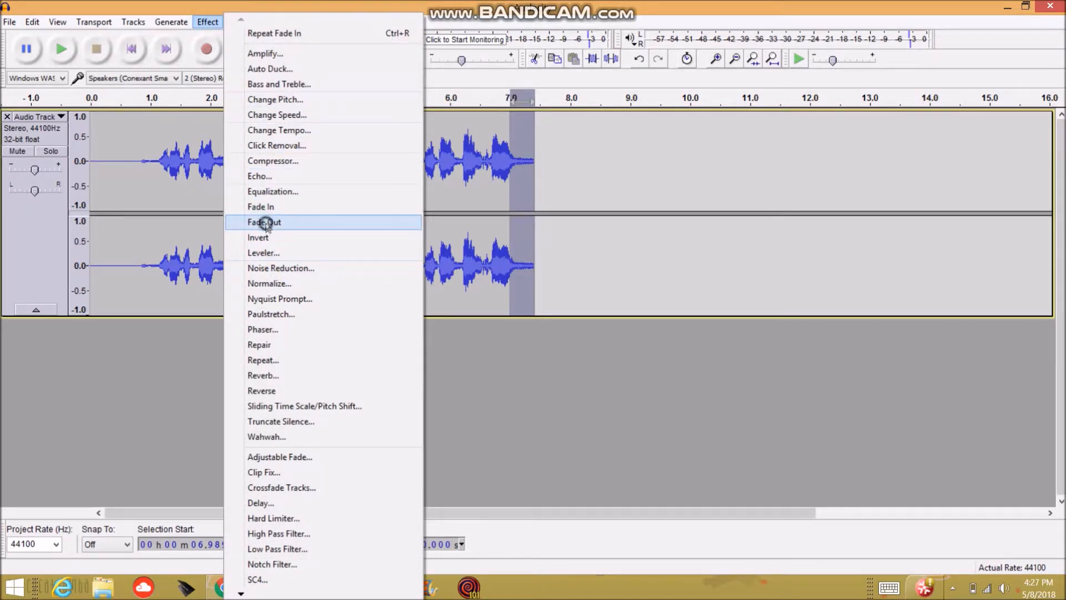
click(264, 223)
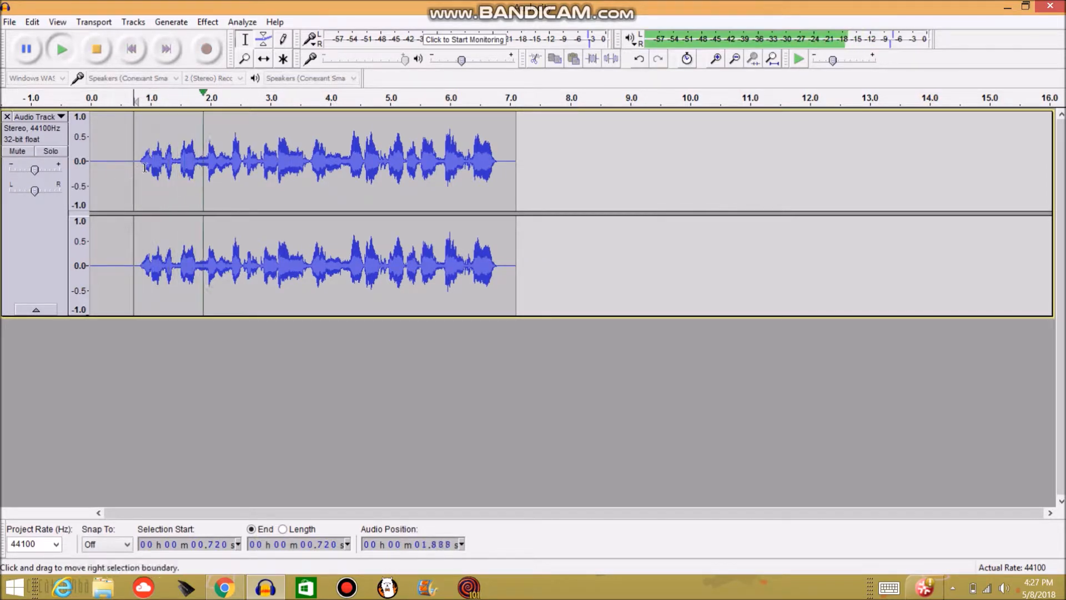
click(323, 160)
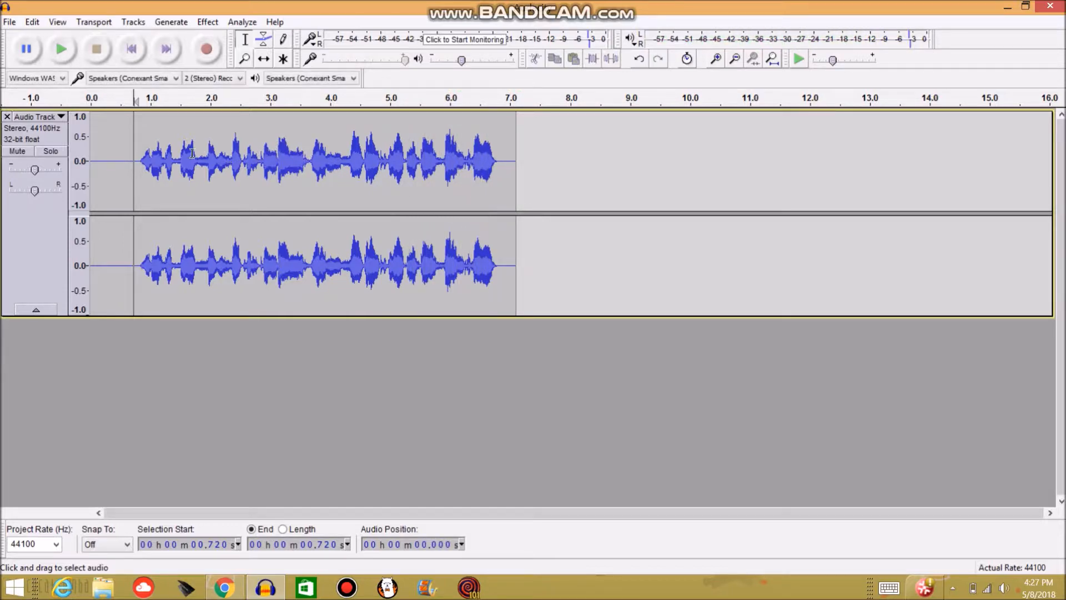
- Reverse the whole clip, then apply an Echo with delay and decay settings
click(207, 22)
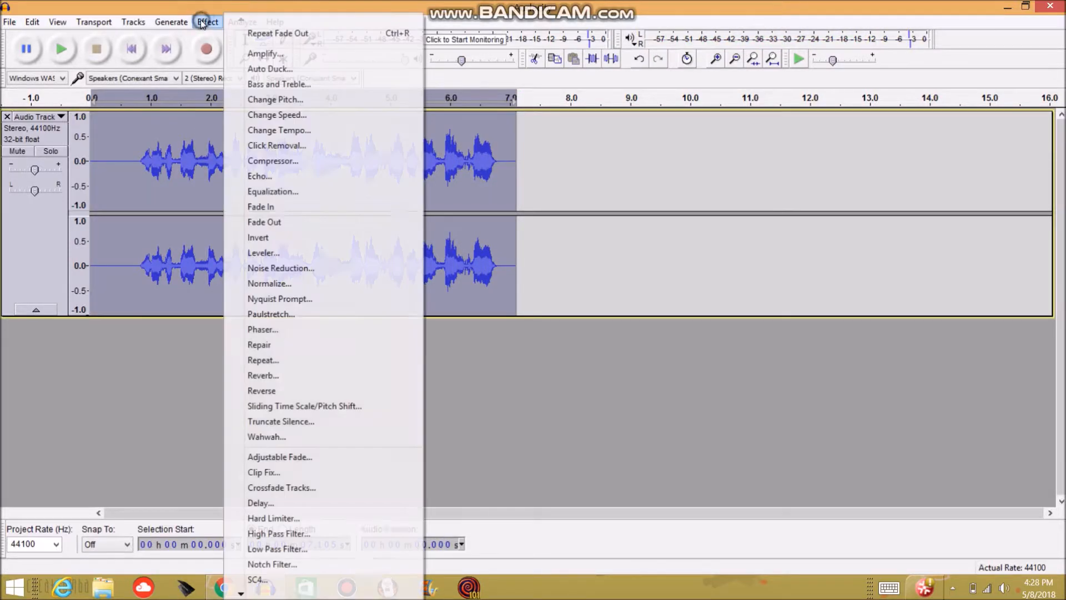
mouse_move(280, 299)
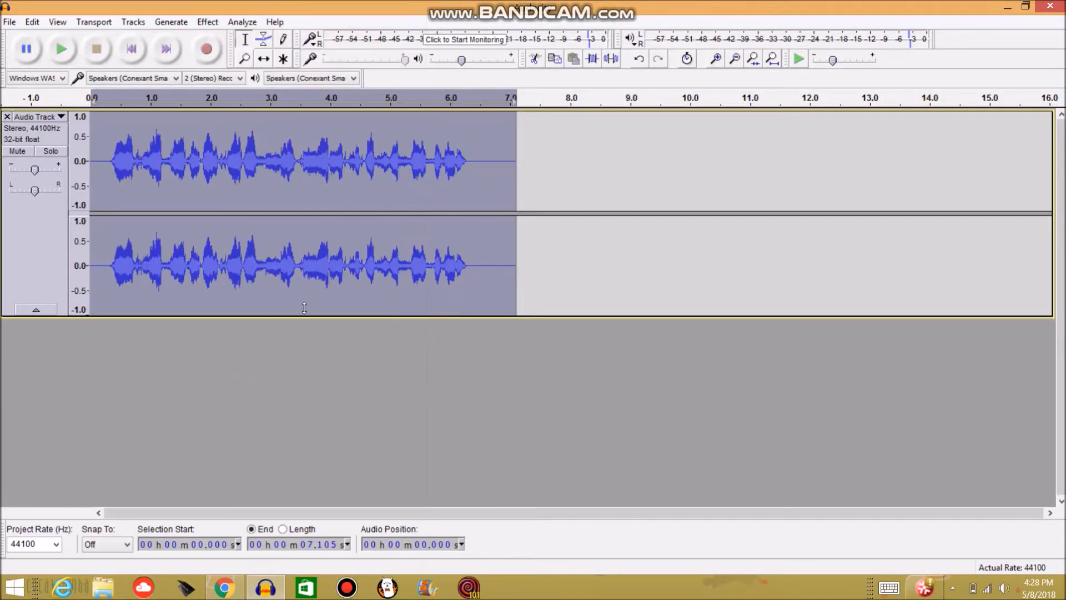
click(208, 23)
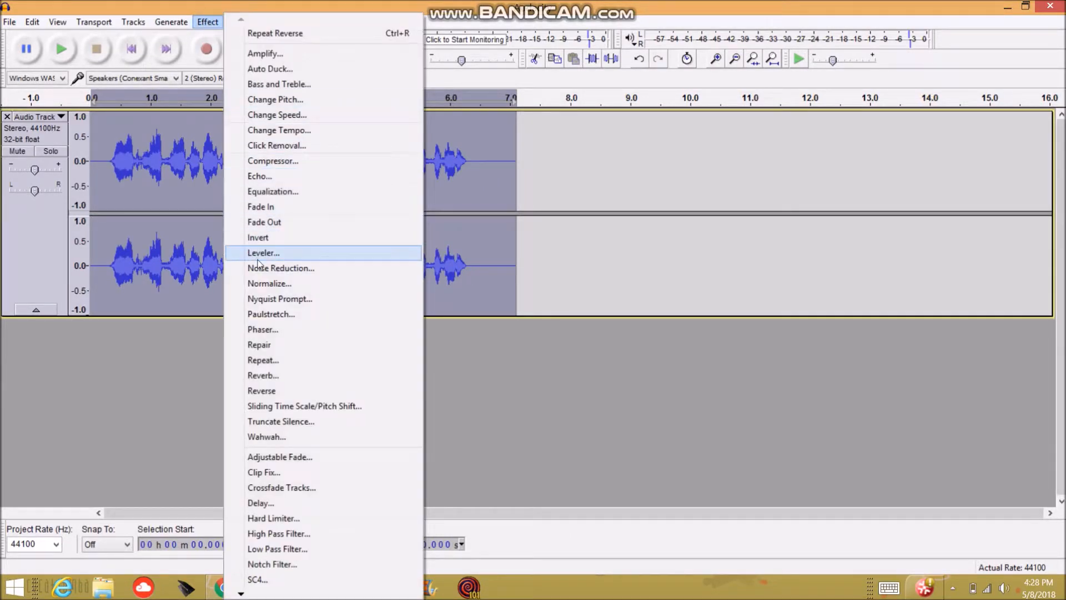
mouse_move(273, 177)
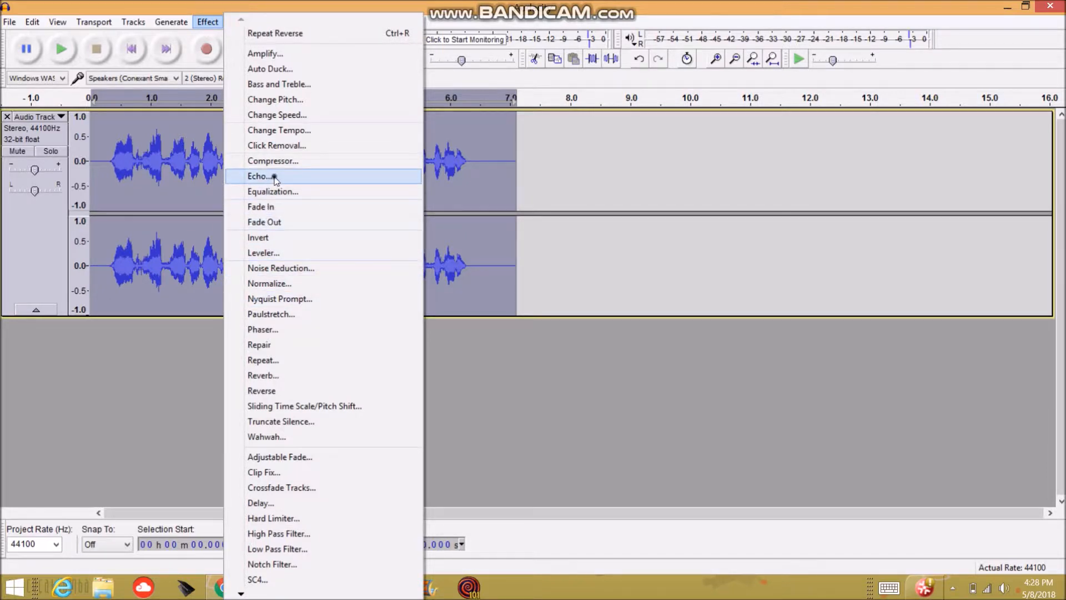
click(257, 177)
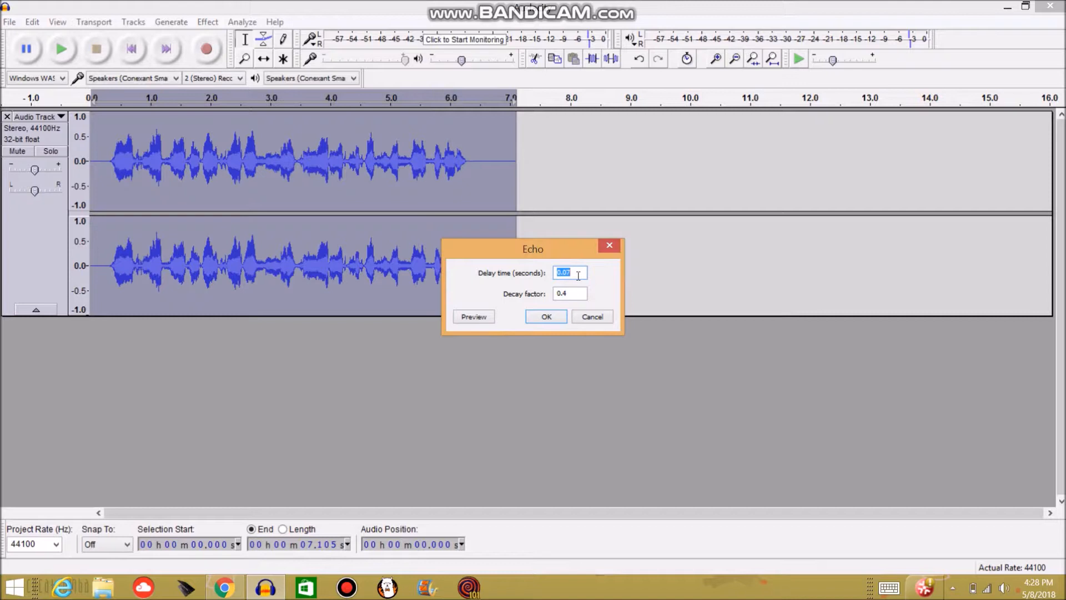
mouse_move(566, 304)
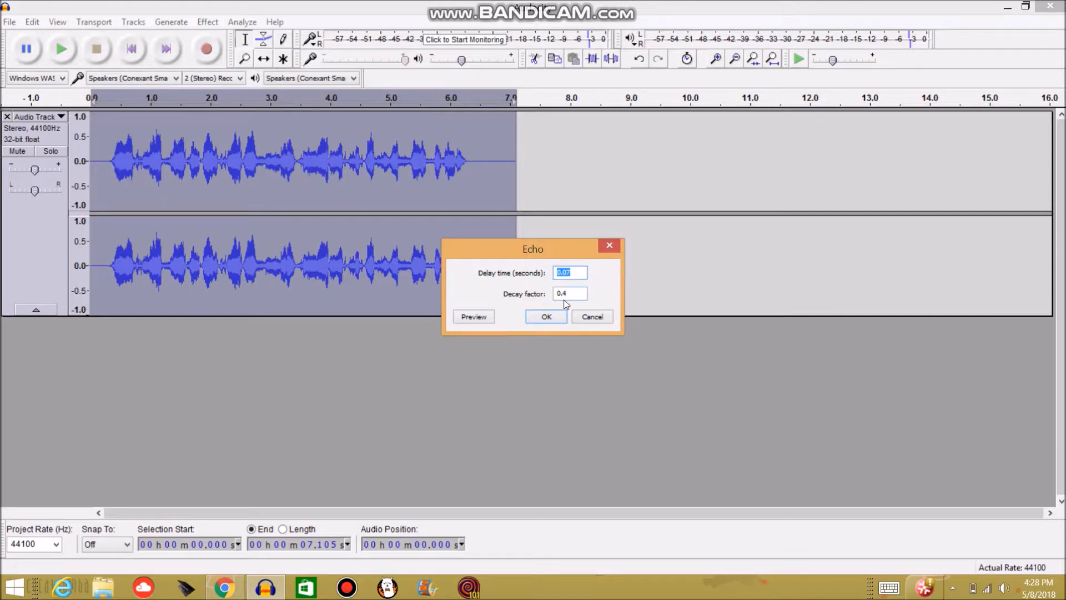
click(546, 316)
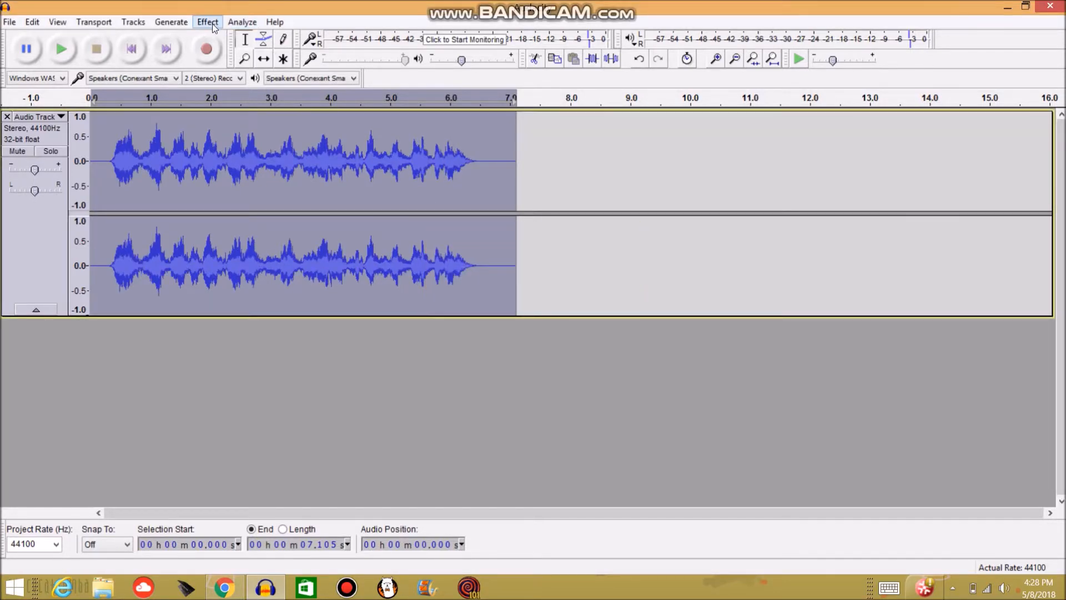
- Reverse the echoed clip back to forward for a reverse-echo lead-in
click(207, 22)
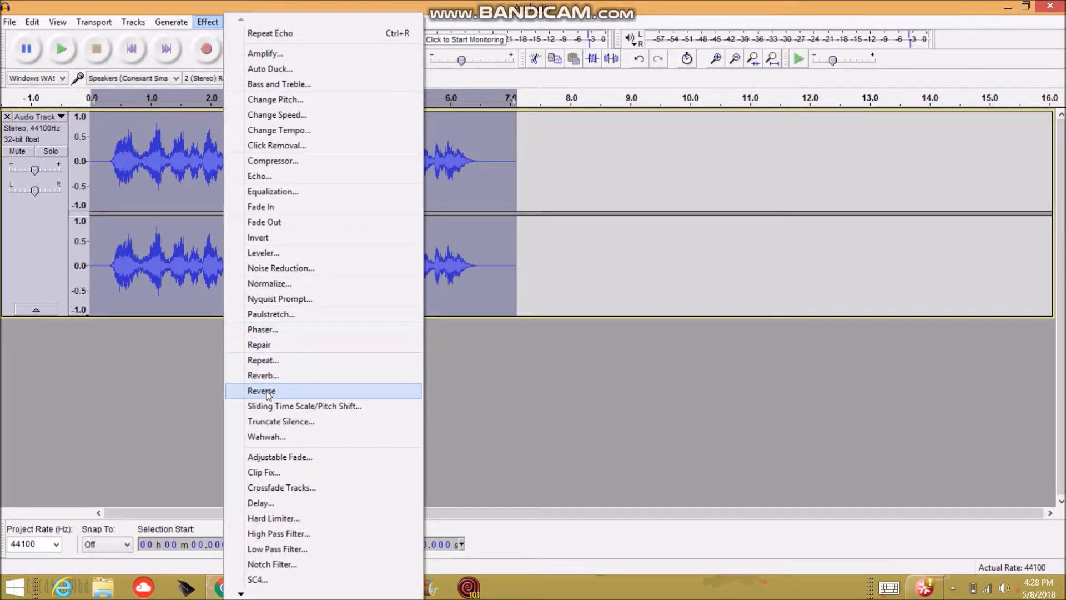
click(261, 390)
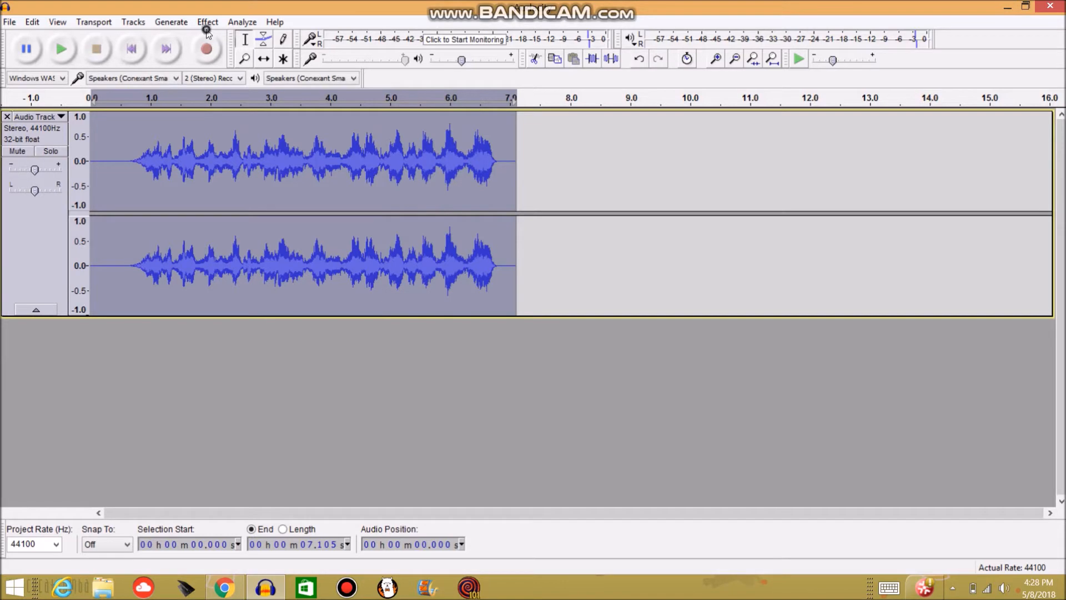
click(208, 23)
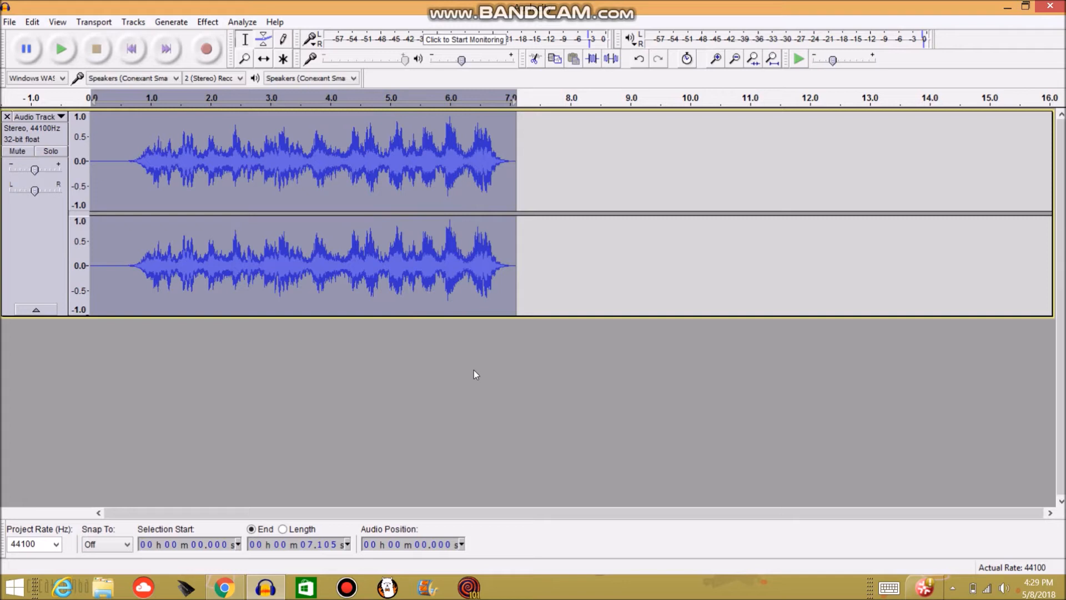
mouse_move(465, 373)
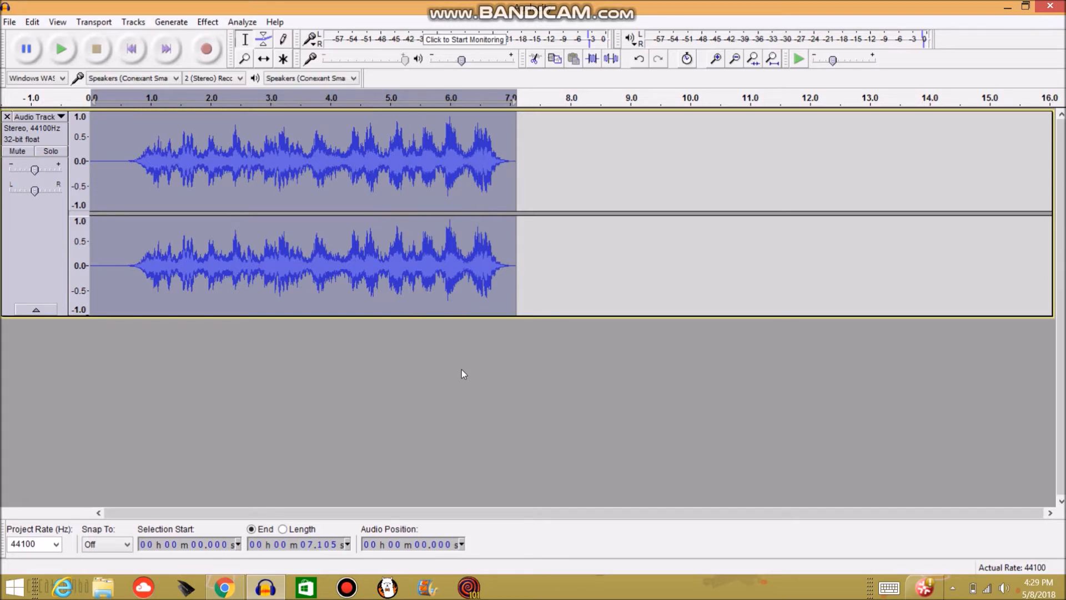
mouse_move(434, 367)
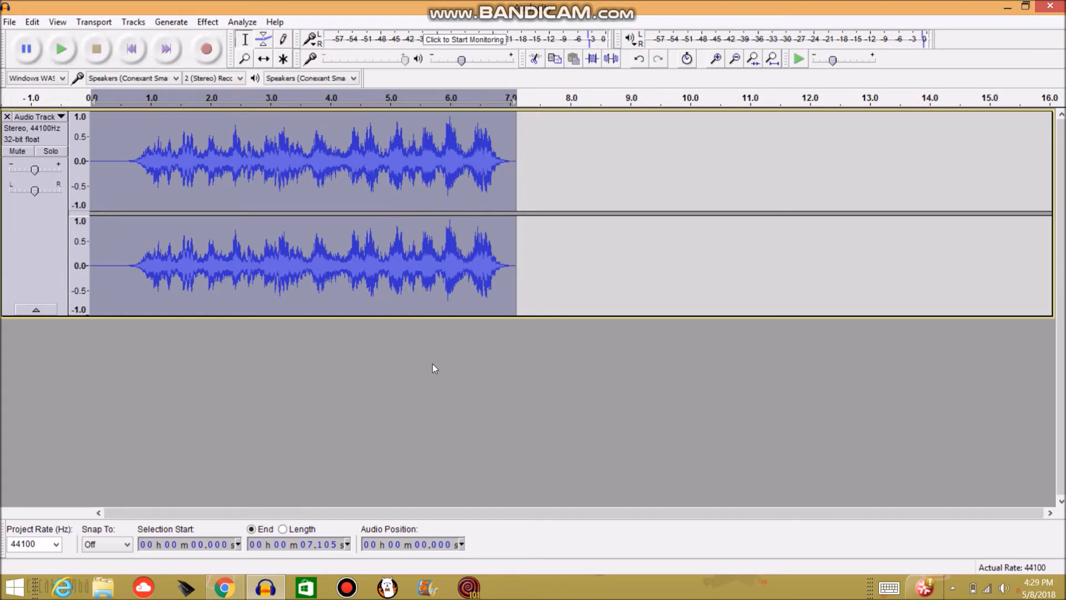